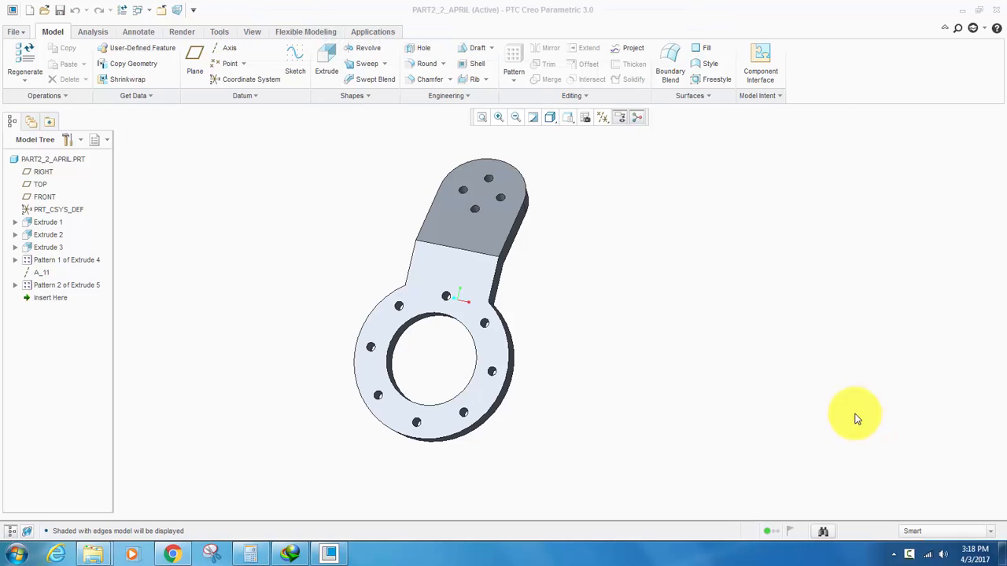
{"action": "mouse_move", "coordinate": [382, 276]}
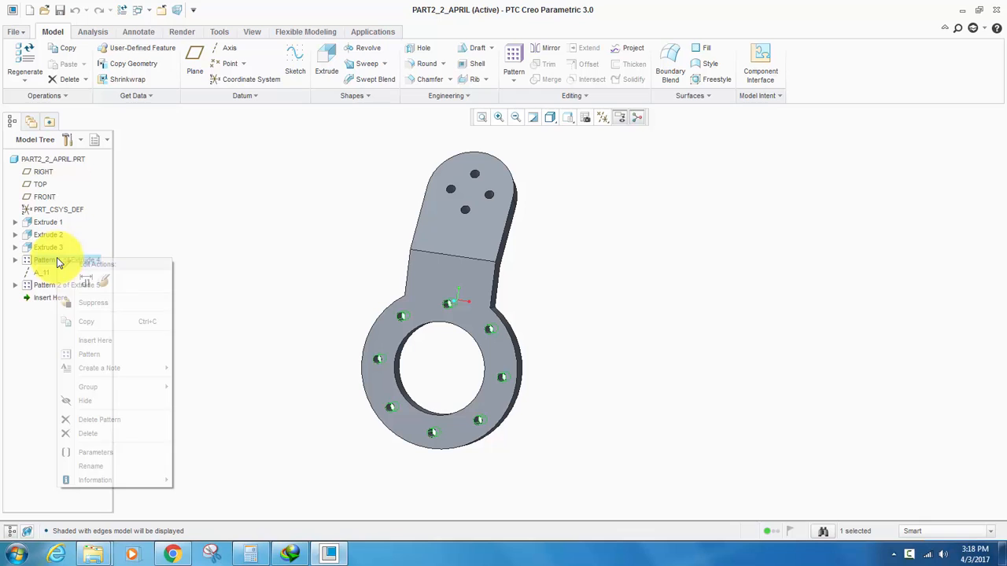
Step: Edit the definition of Pattern 1 keeping Axis type, 8 members over 360°, and confirm
{"action": "left_click", "coordinate": [88, 354]}
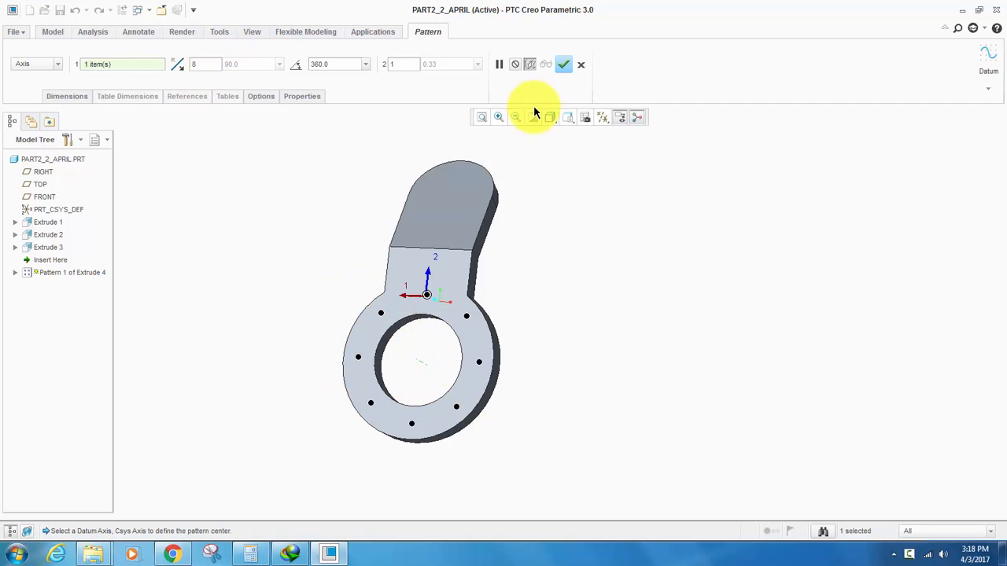
{"action": "left_click", "coordinate": [563, 63]}
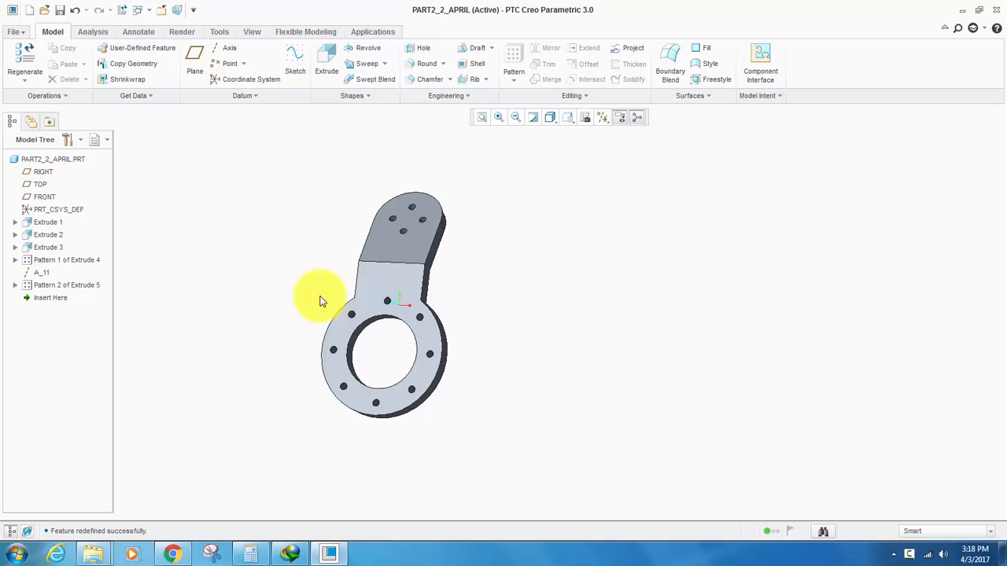
Step: Create a new Drawing file named circular_axis with the default template
{"action": "left_click", "coordinate": [13, 31]}
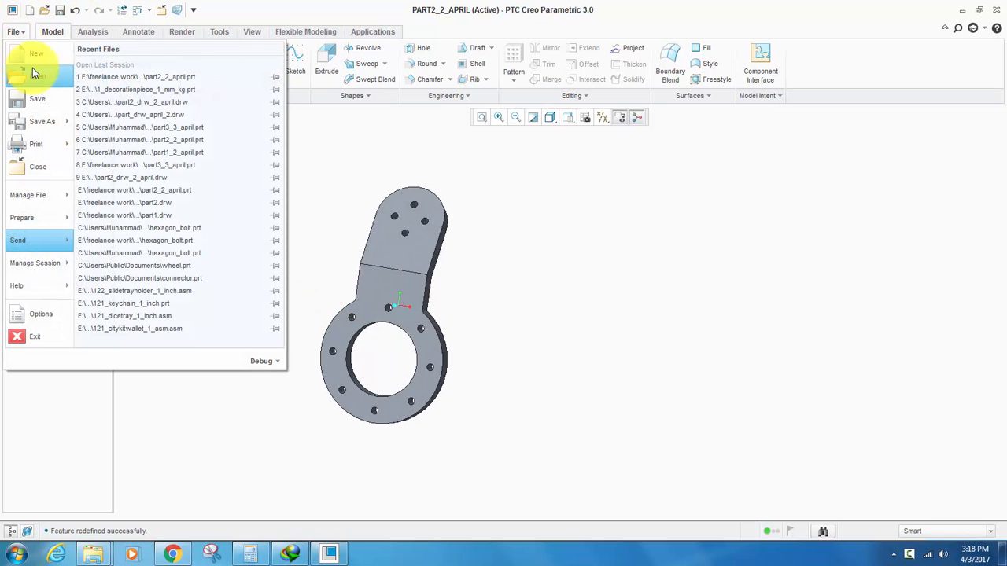
{"action": "left_click", "coordinate": [36, 53]}
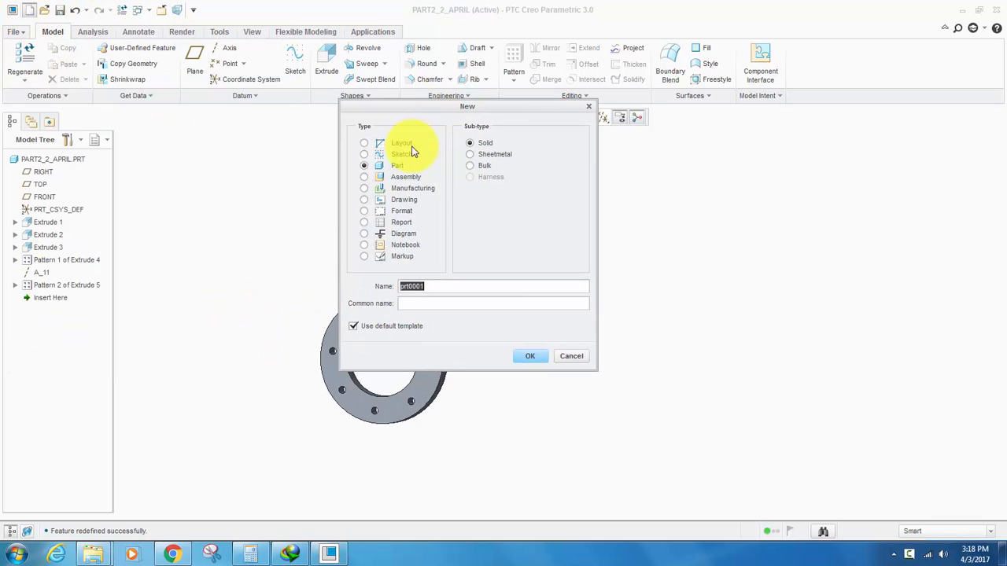
{"action": "left_click", "coordinate": [365, 198]}
{"action": "type", "text": "_axis"}
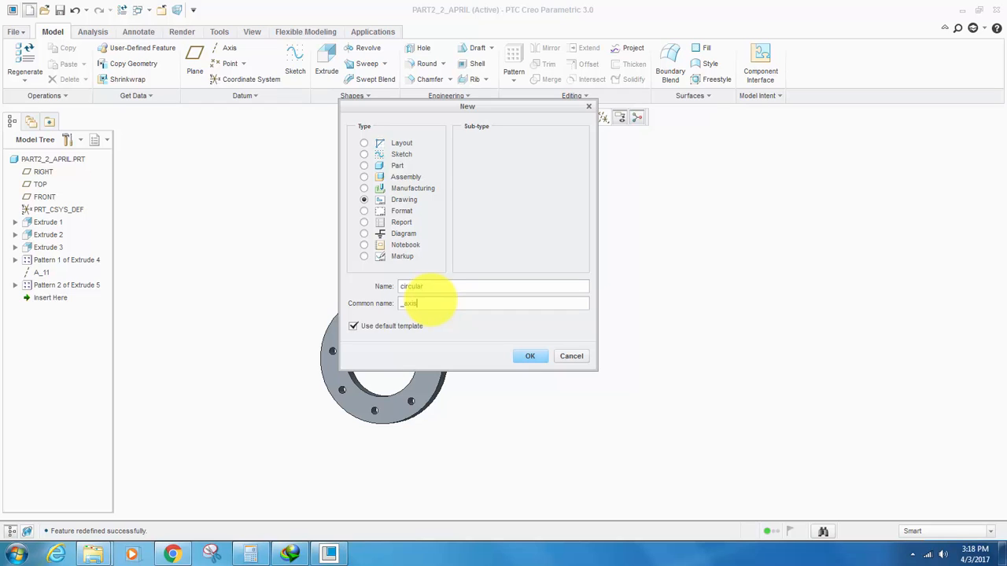
{"action": "mouse_move", "coordinate": [448, 287]}
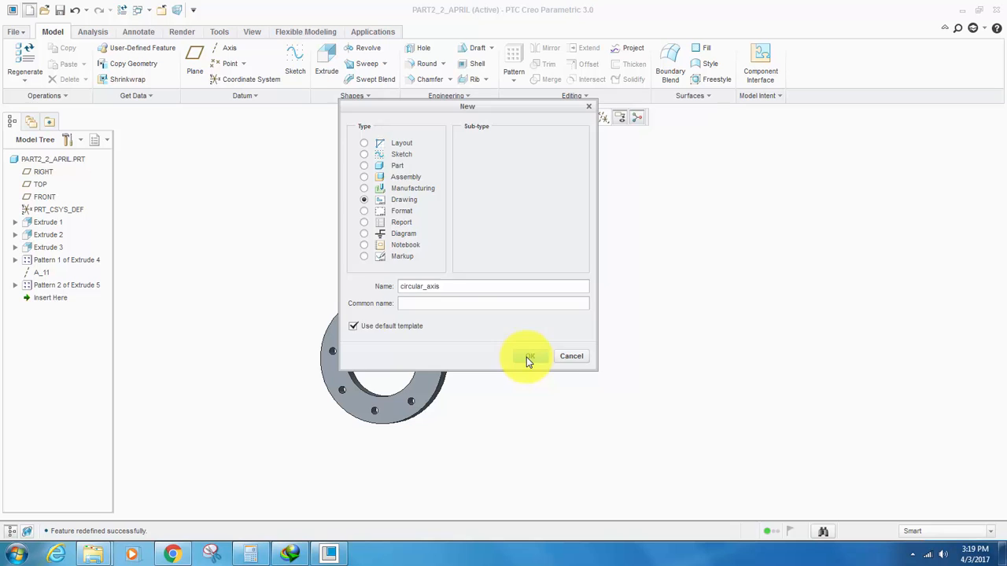
{"action": "left_click", "coordinate": [528, 356]}
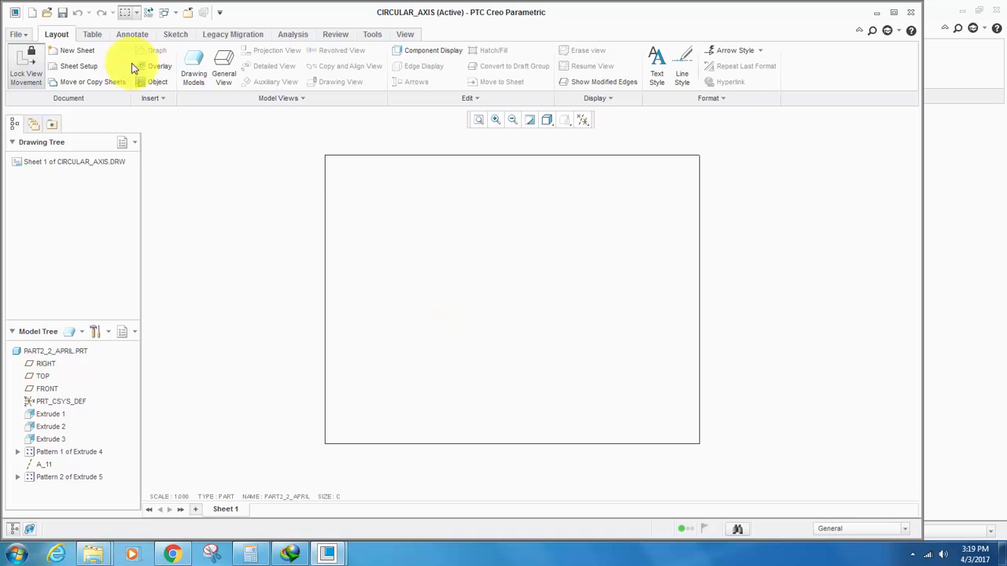
Step: Place a general view in FRONT orientation without combined state, shown as Hidden Line
{"action": "left_click", "coordinate": [223, 66]}
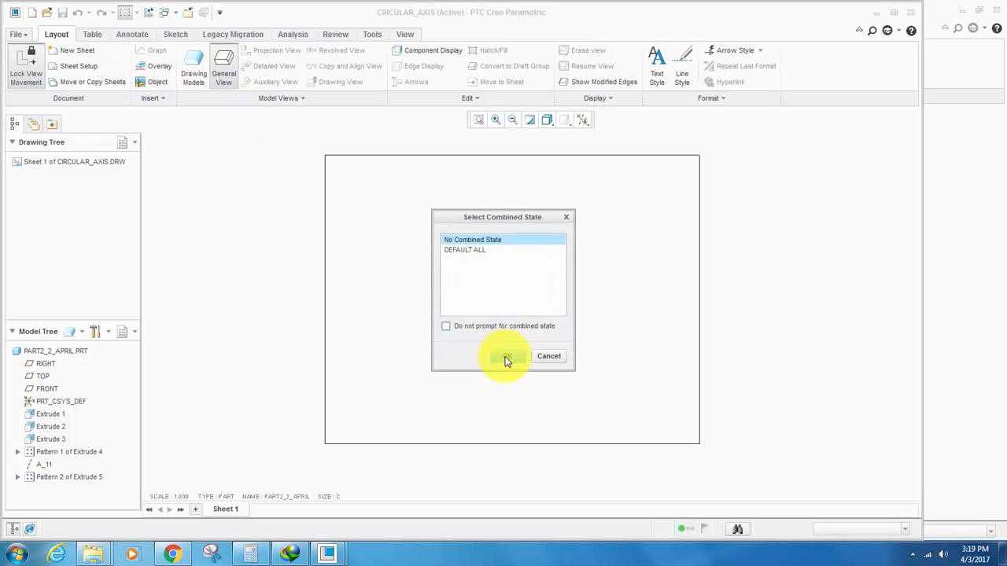
{"action": "left_click", "coordinate": [506, 356]}
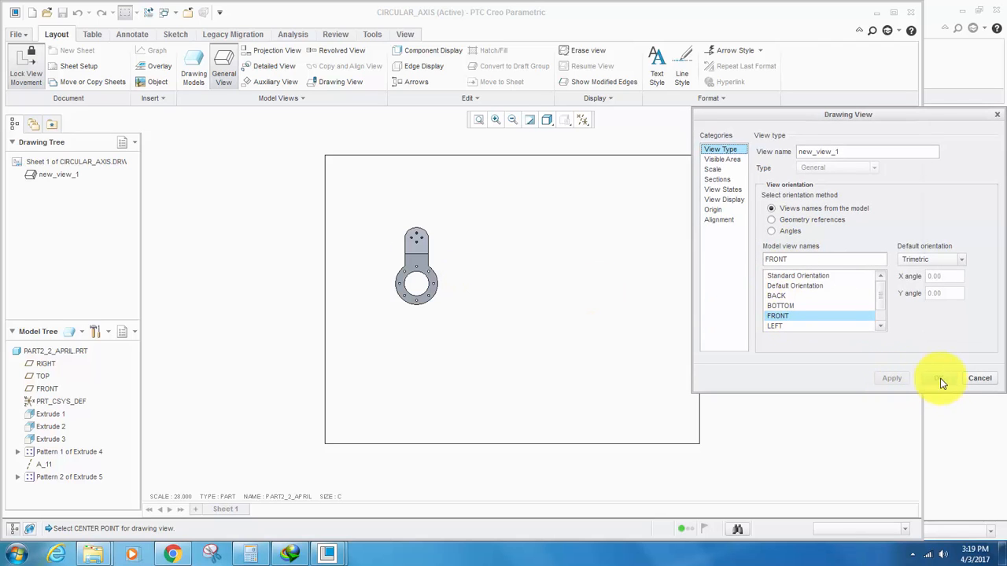
{"action": "left_click", "coordinate": [548, 120]}
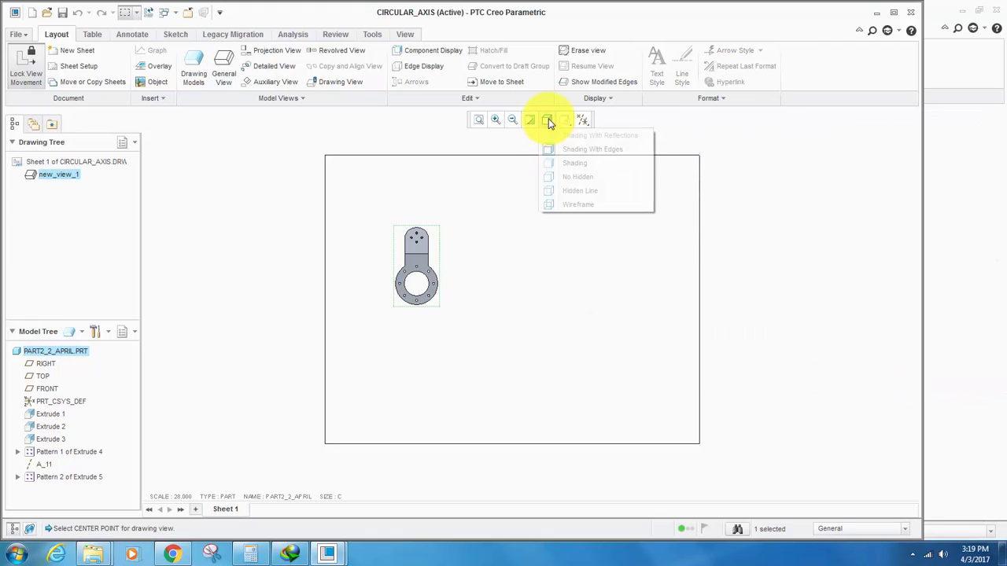
{"action": "mouse_move", "coordinate": [560, 191]}
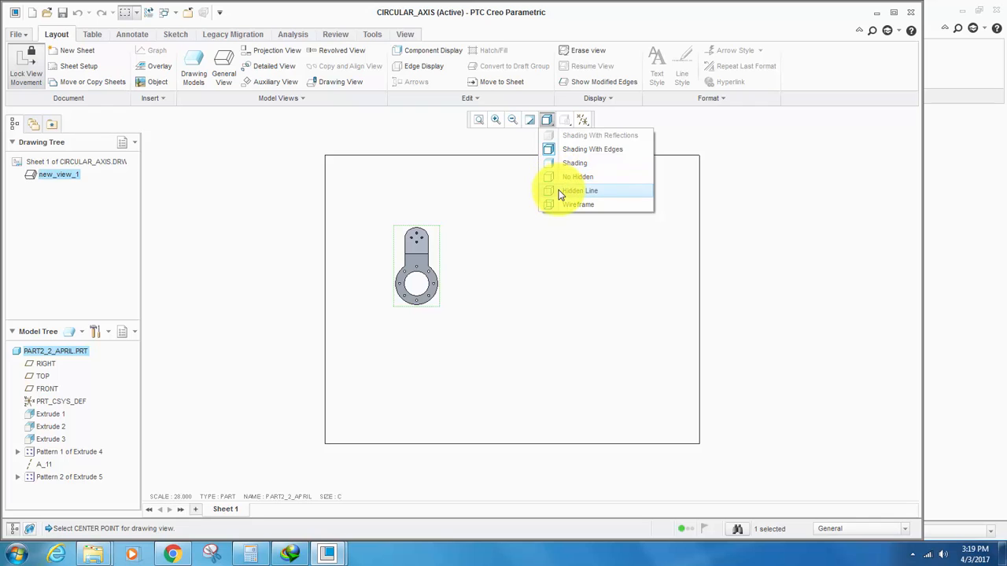
{"action": "left_click", "coordinate": [580, 190]}
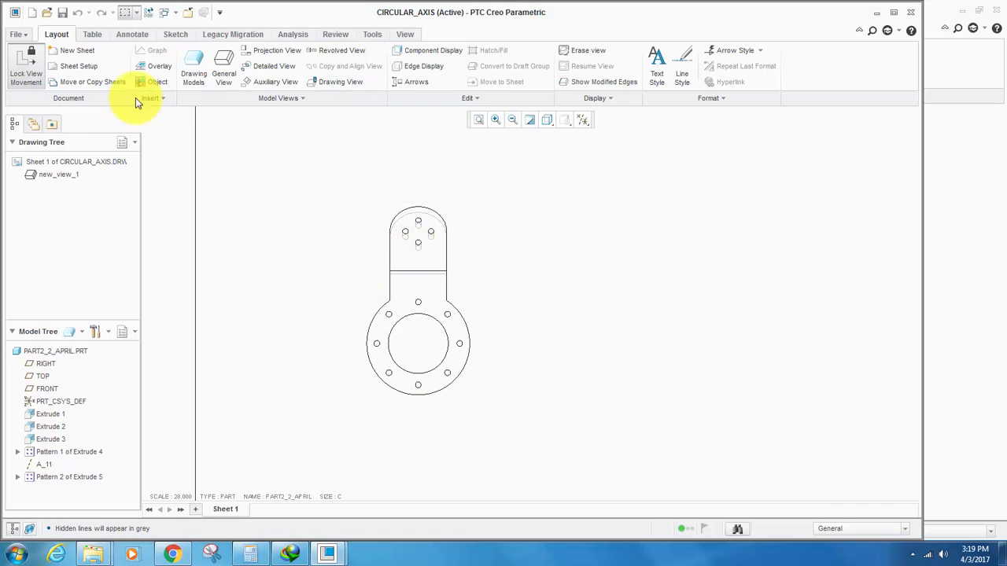
{"action": "left_click", "coordinate": [132, 34]}
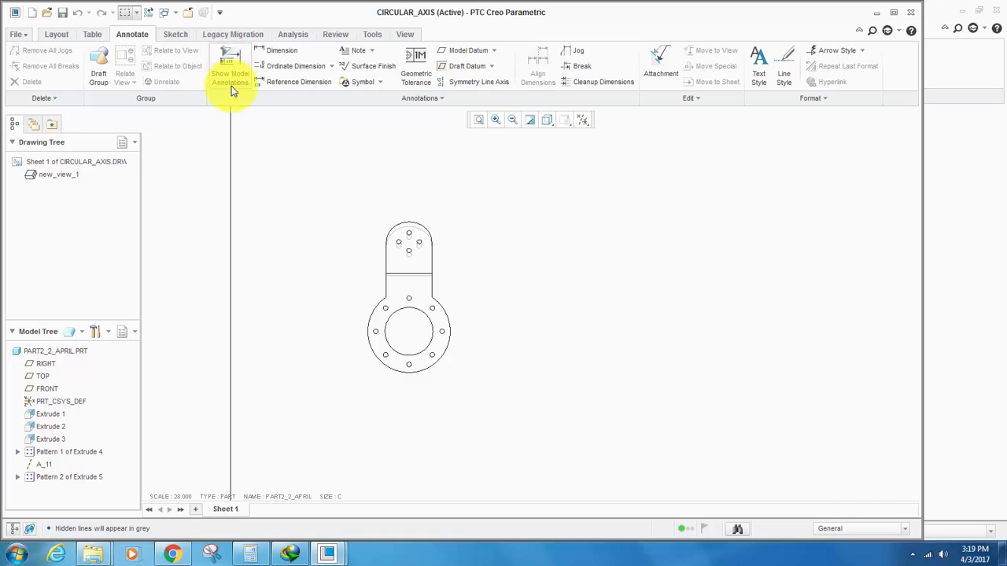
Step: Show all datum axes of the bracket as model annotations on the front view
{"action": "left_click", "coordinate": [229, 62]}
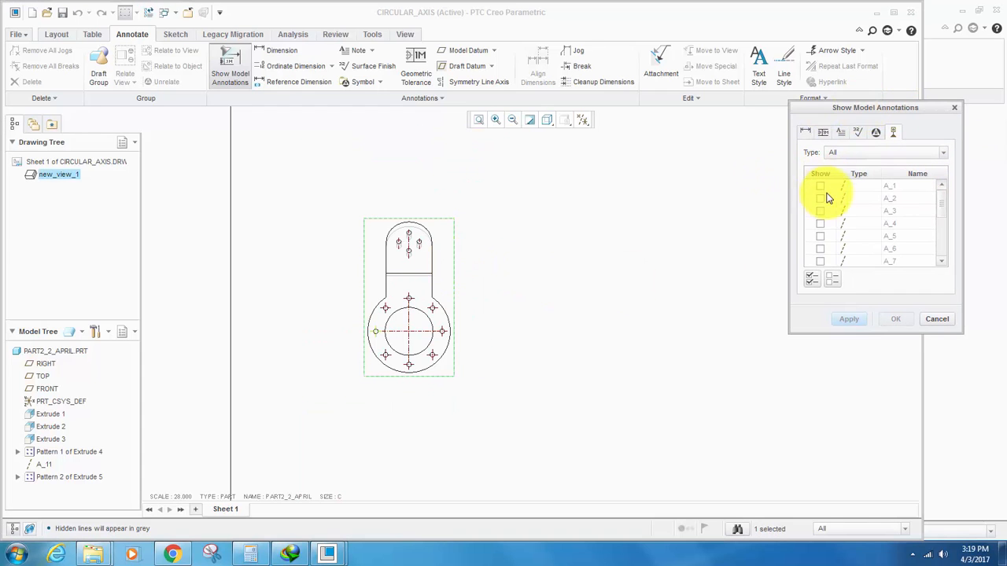
{"action": "left_click", "coordinate": [812, 277]}
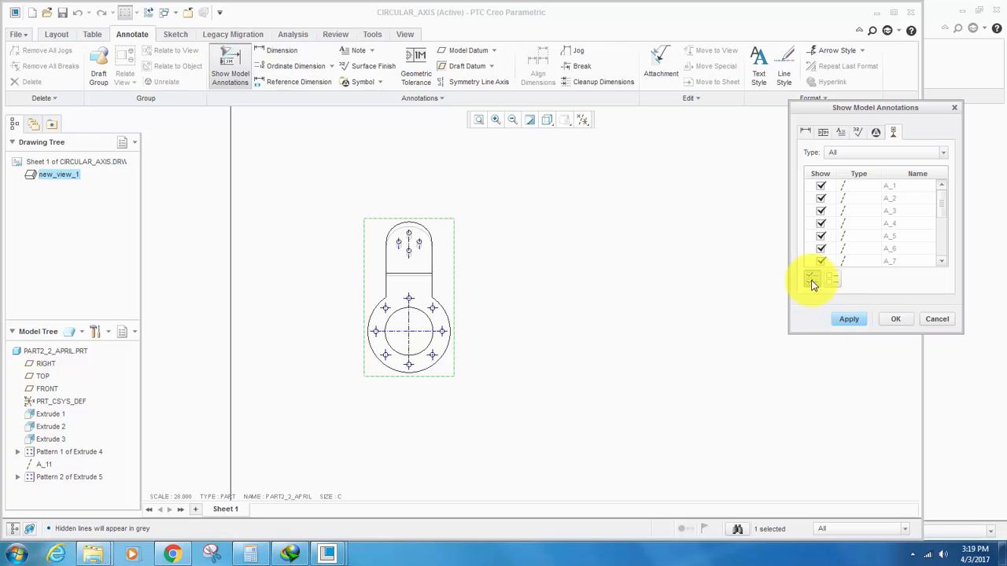
{"action": "left_click", "coordinate": [812, 277]}
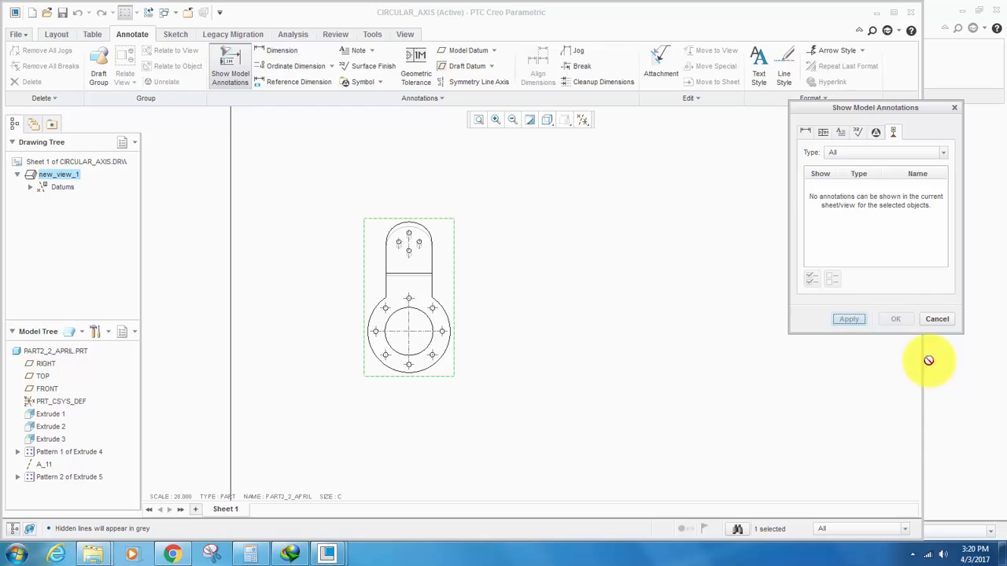
{"action": "left_click", "coordinate": [896, 318]}
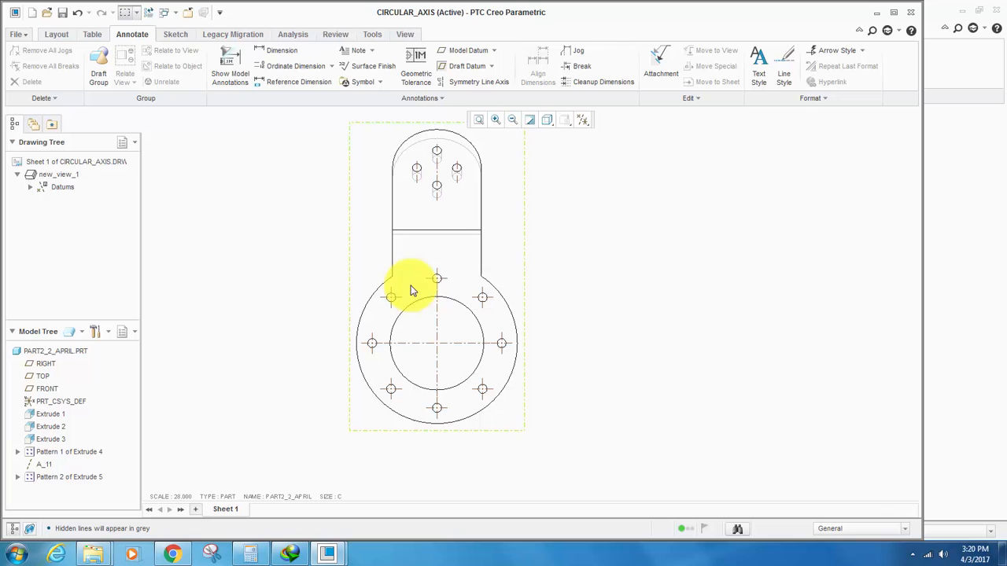
{"action": "left_click", "coordinate": [15, 35]}
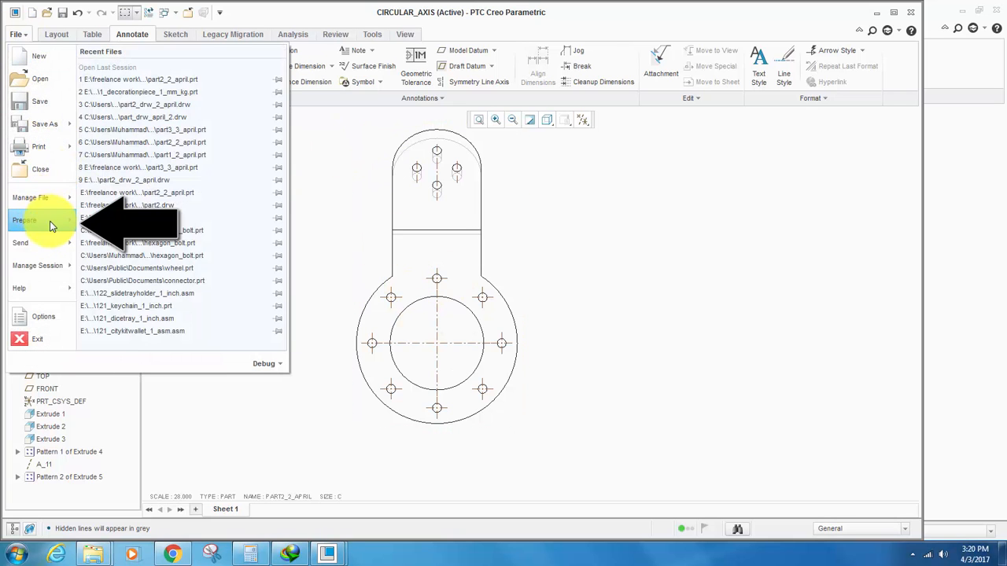
Step: Reach the Detail Options editor through the drawing's preparation properties
{"action": "left_click", "coordinate": [32, 220]}
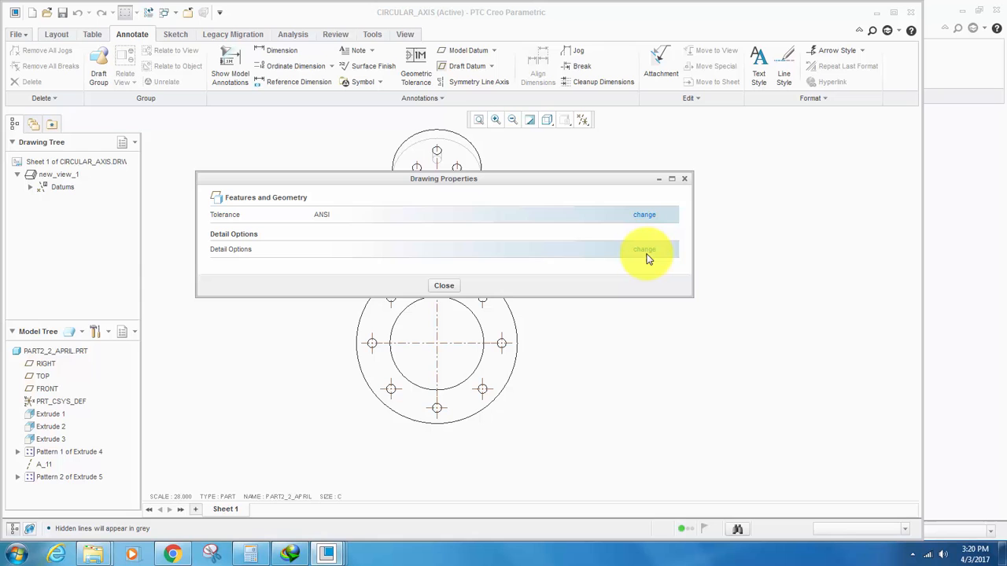
{"action": "left_click", "coordinate": [645, 248]}
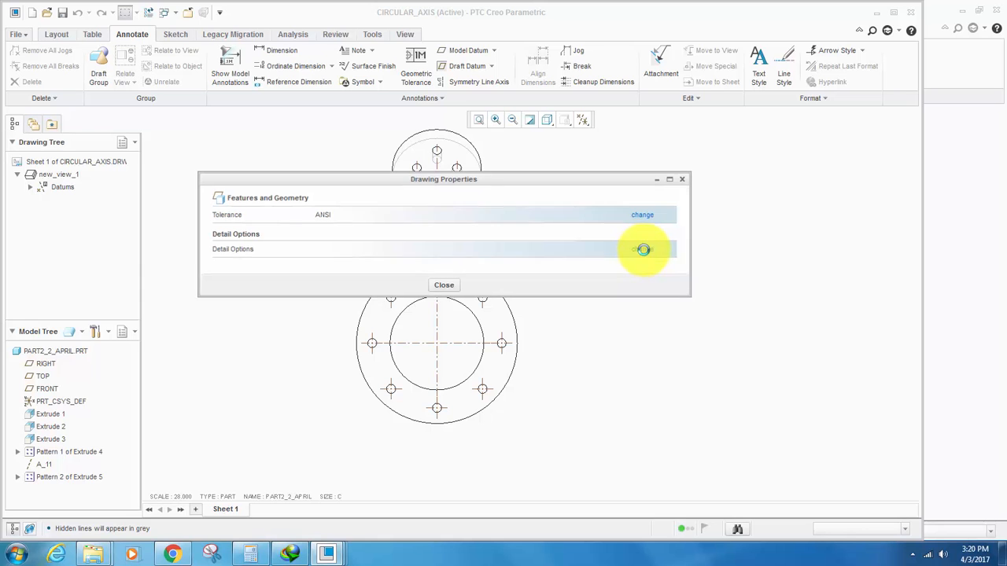
{"action": "left_click", "coordinate": [642, 249]}
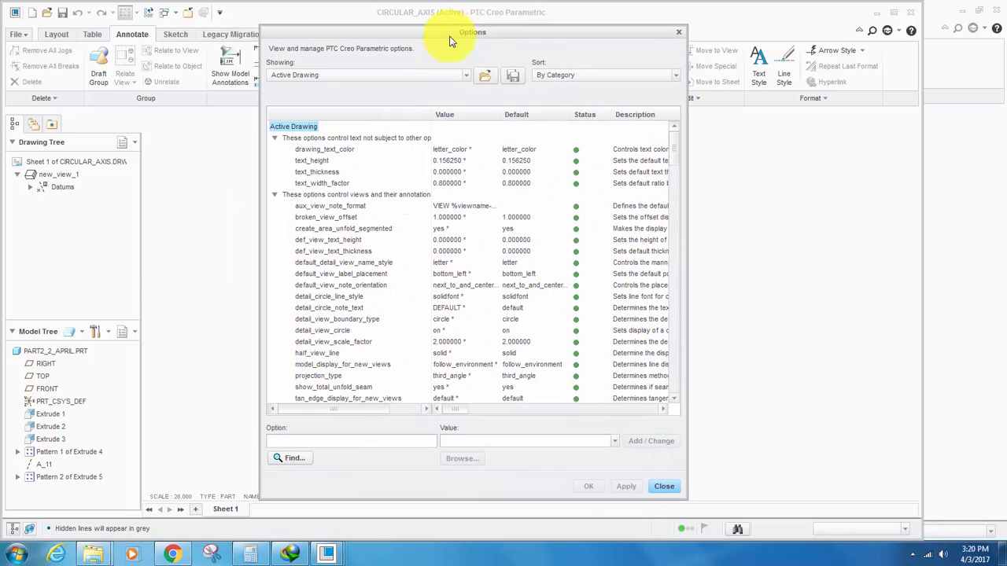
Step: Set radial_pattern_axis_circle to yes, apply it and close the options window
{"action": "scroll", "scroll_direction": "down", "scroll_amount": 3}
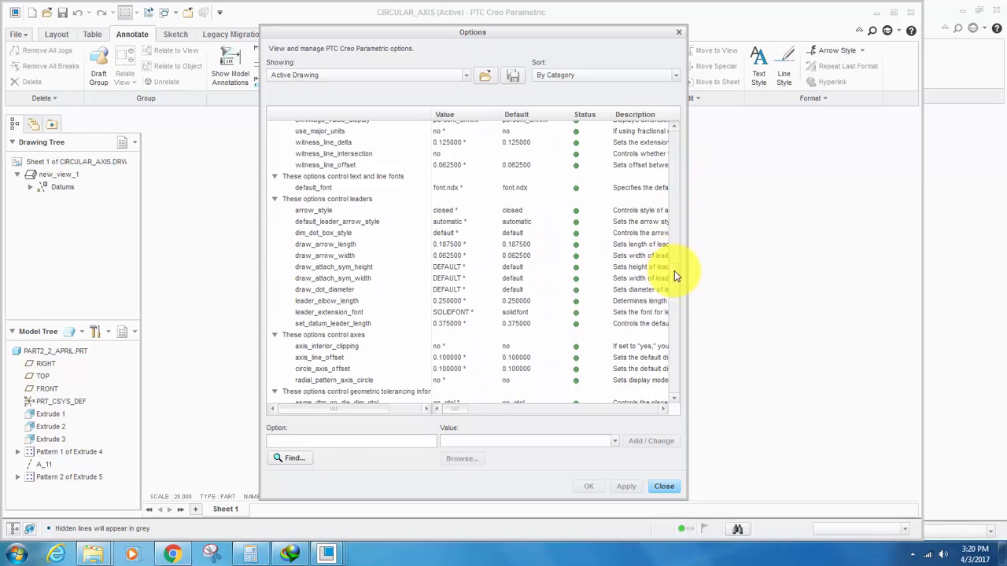
{"action": "scroll", "scroll_direction": "down", "scroll_amount": 3}
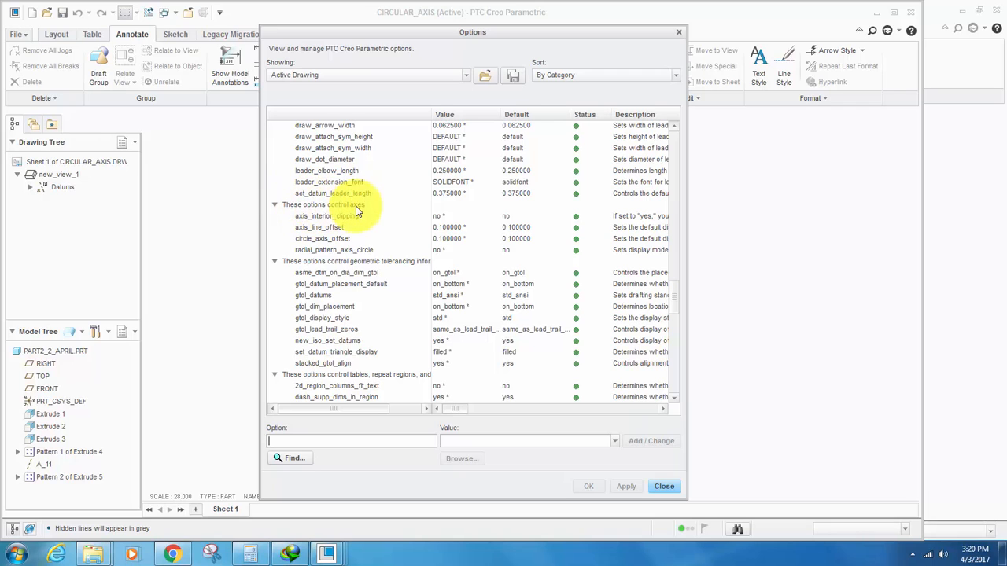
{"action": "left_click", "coordinate": [334, 248]}
{"action": "type", "text": "yes"}
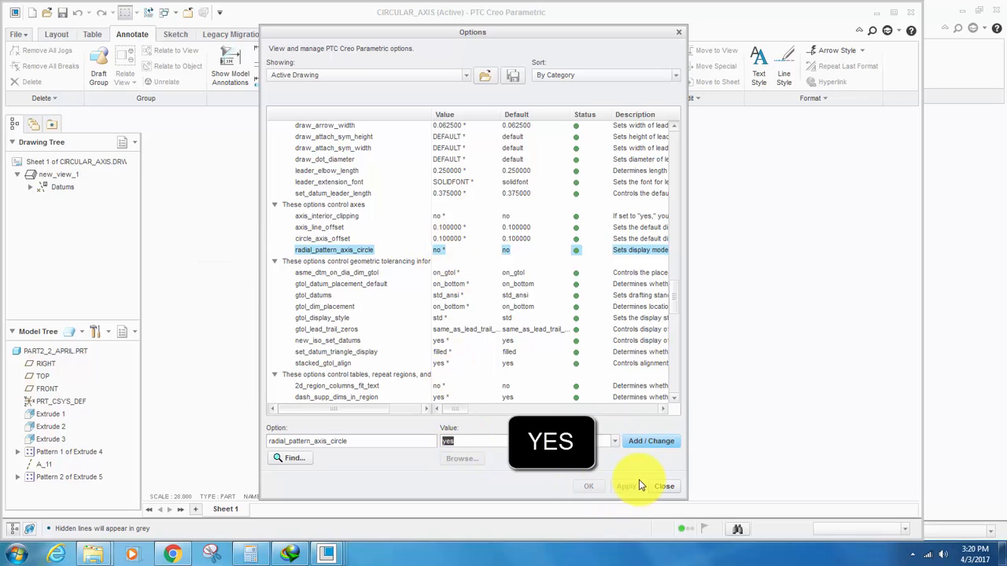
{"action": "left_click", "coordinate": [651, 440]}
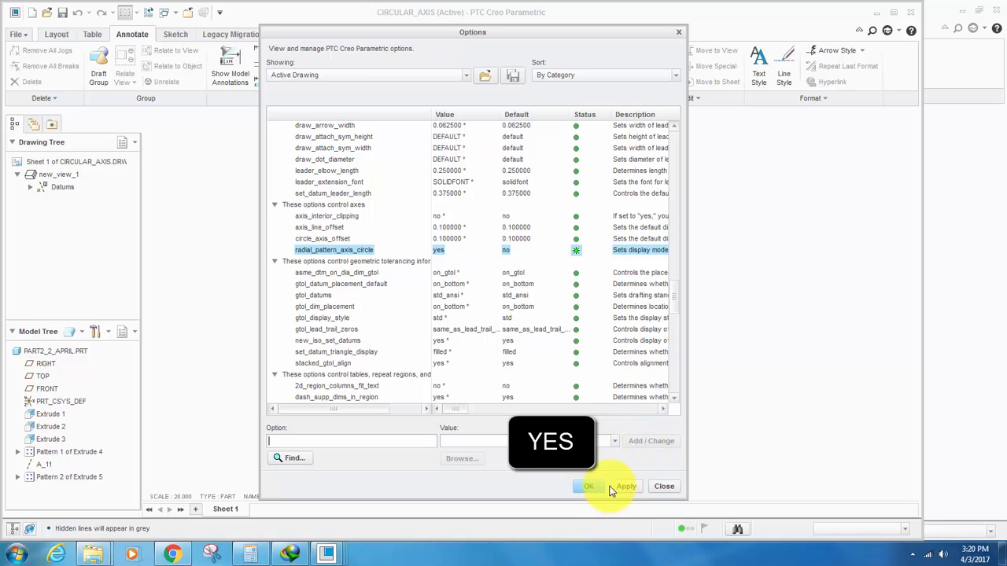
{"action": "left_click", "coordinate": [626, 486]}
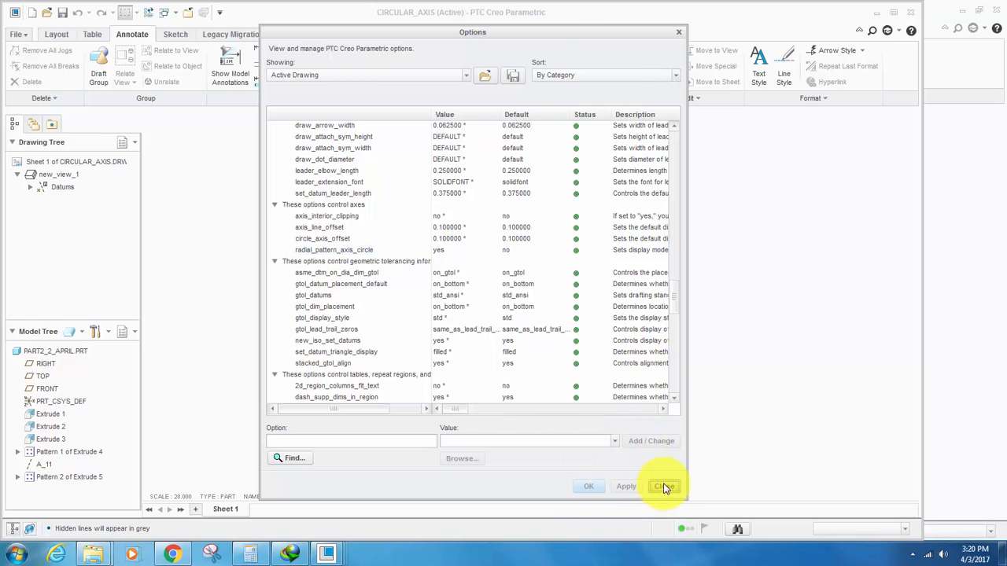
{"action": "left_click", "coordinate": [664, 486]}
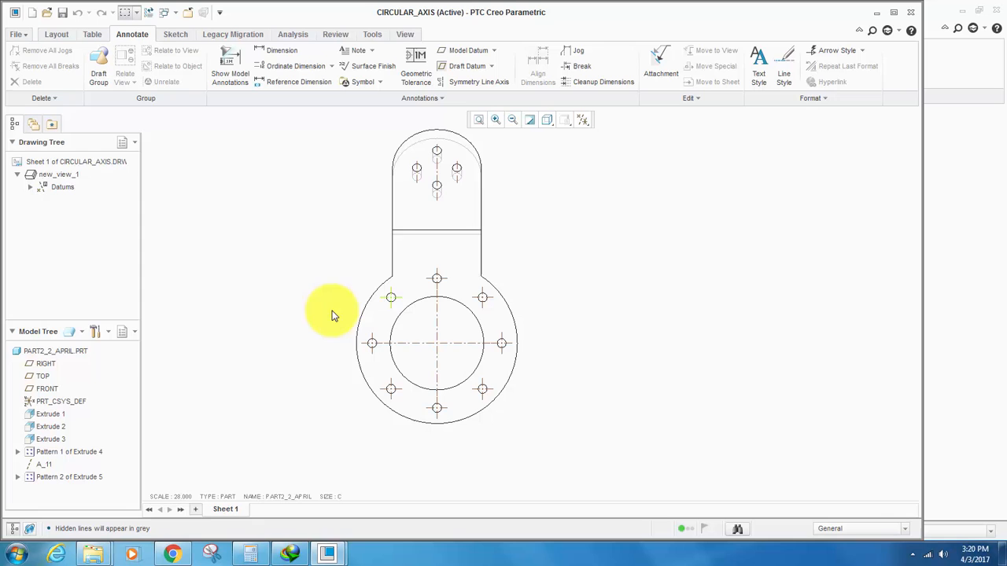